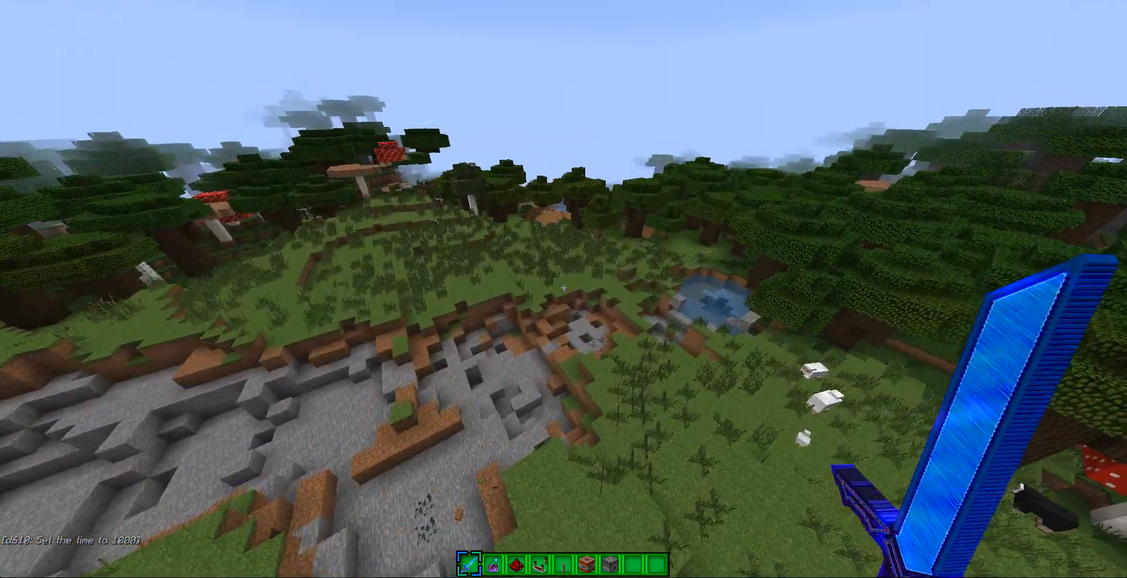
Clear the other player's inventory, give them Mining Fatigue, teleport and switch yourself to survival.
{"action": "type", "text": "/cle"}
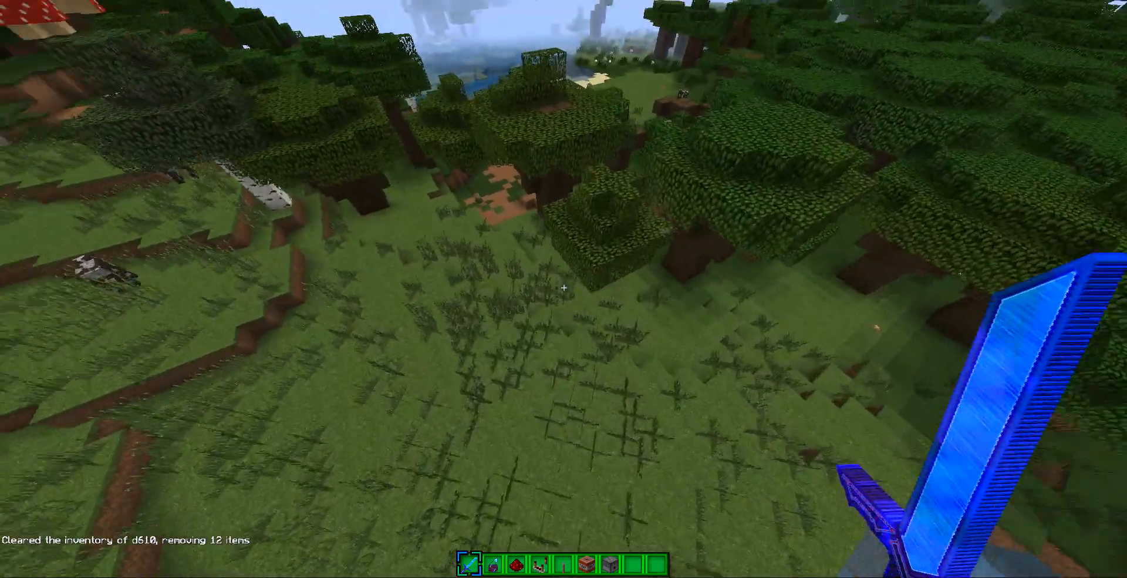
{"action": "mouse_move", "coordinate": [564, 286]}
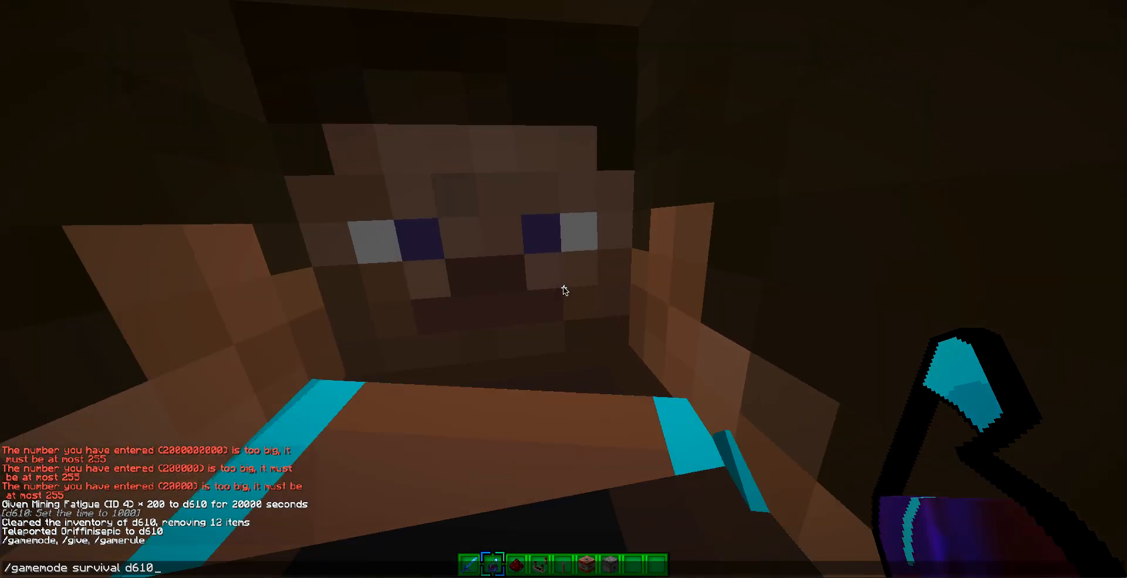
{"action": "key", "text": "Enter"}
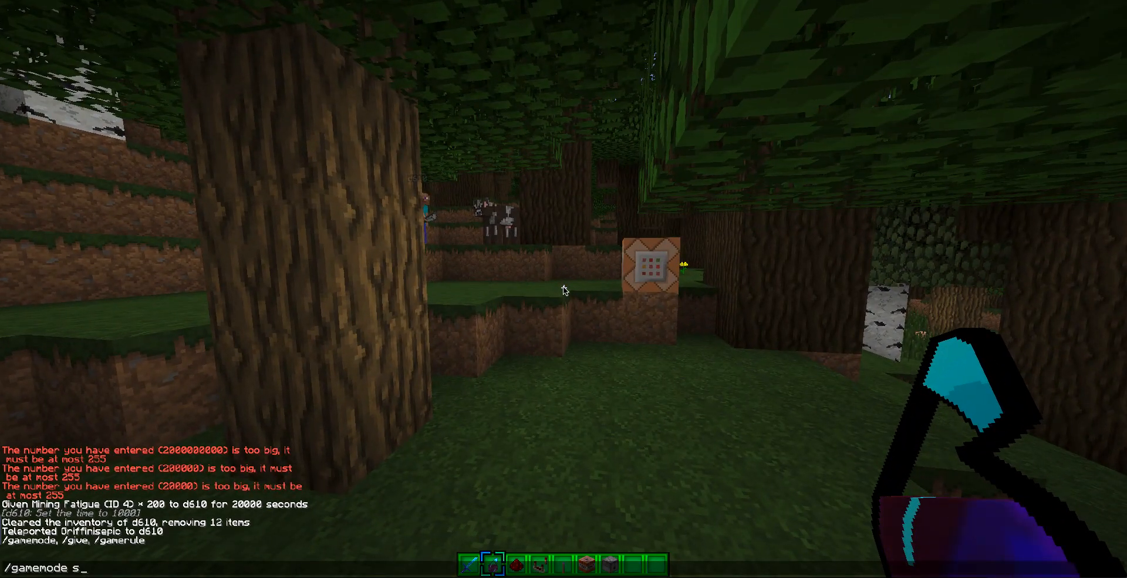
{"action": "key", "text": "Return"}
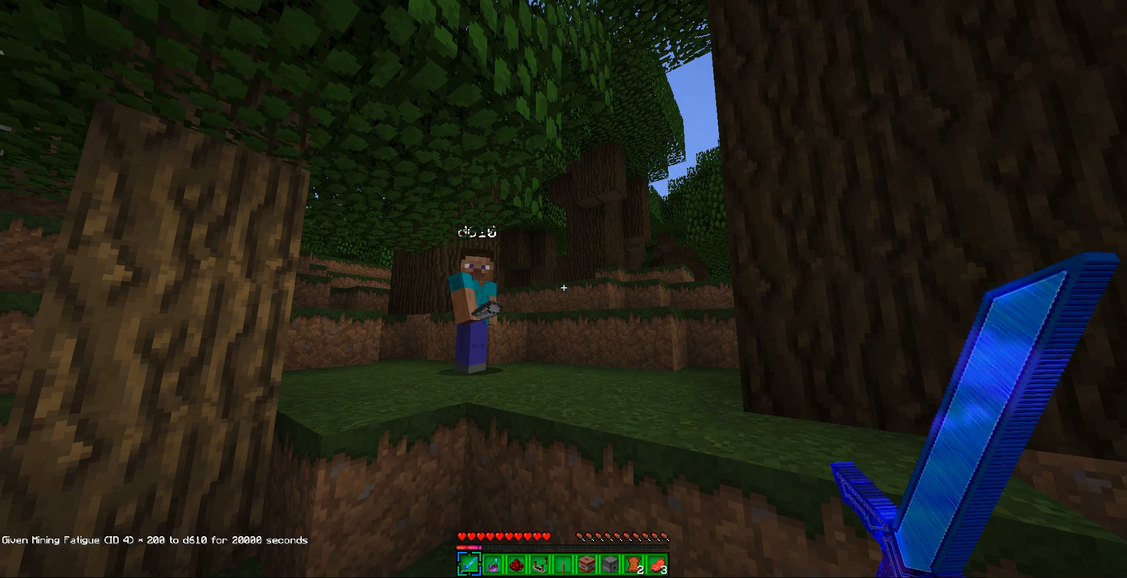
Hit the other player to slay them, then briefly check your inventory.
{"action": "left_click", "coordinate": [565, 287]}
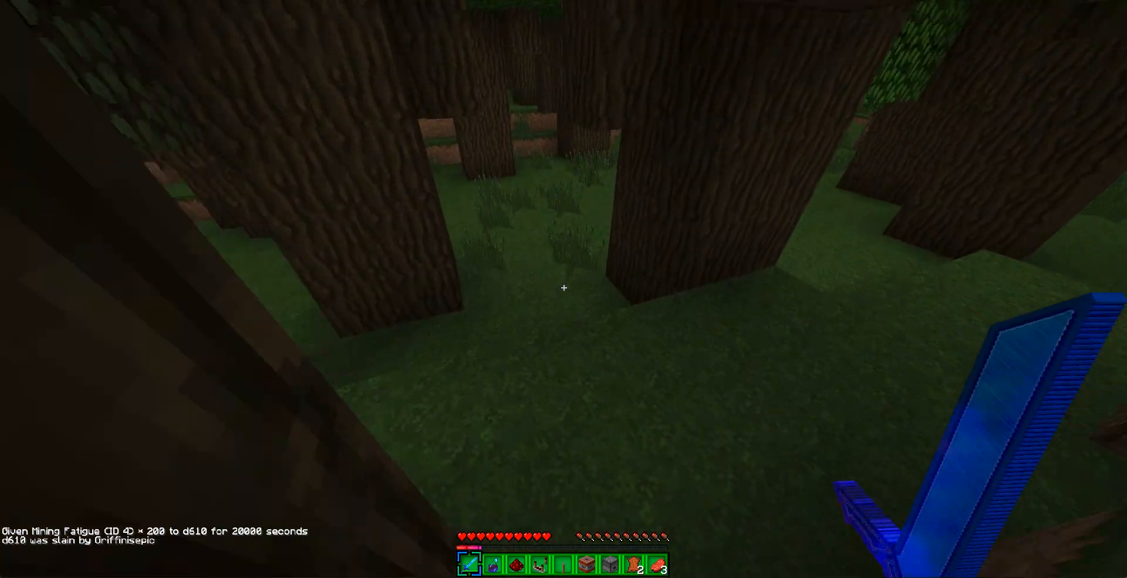
{"action": "key", "text": "e"}
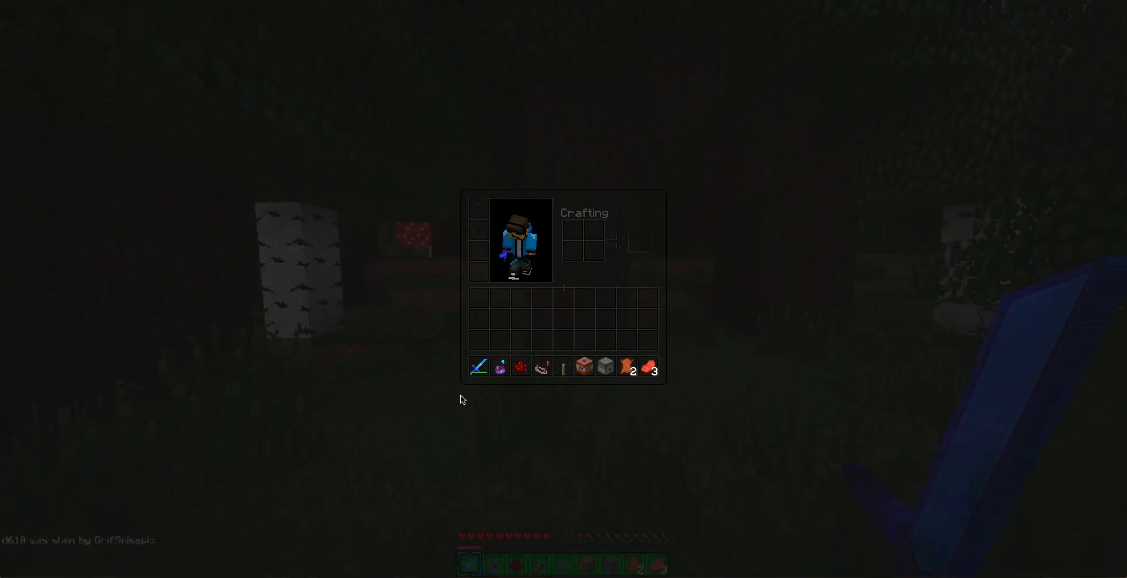
{"action": "key", "text": "Escape"}
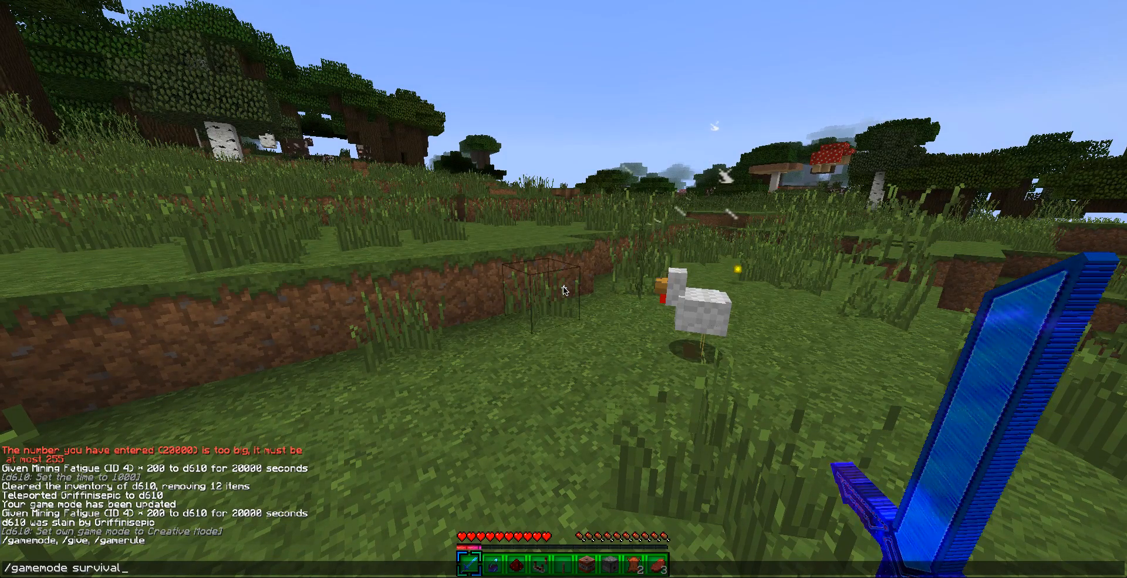
{"action": "type", "text": "/tp"}
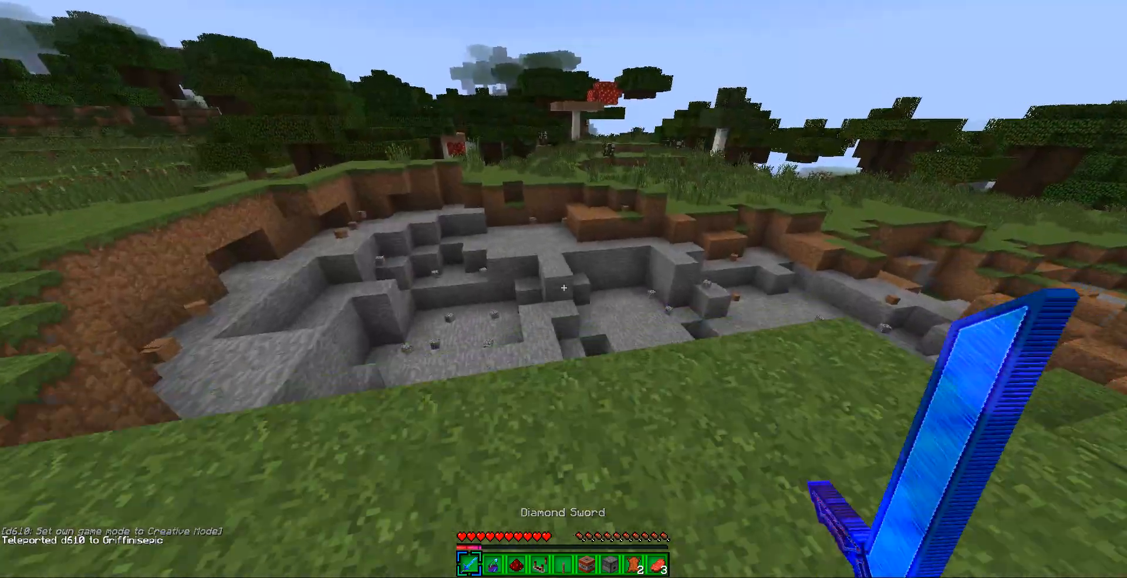
{"action": "key", "text": "2"}
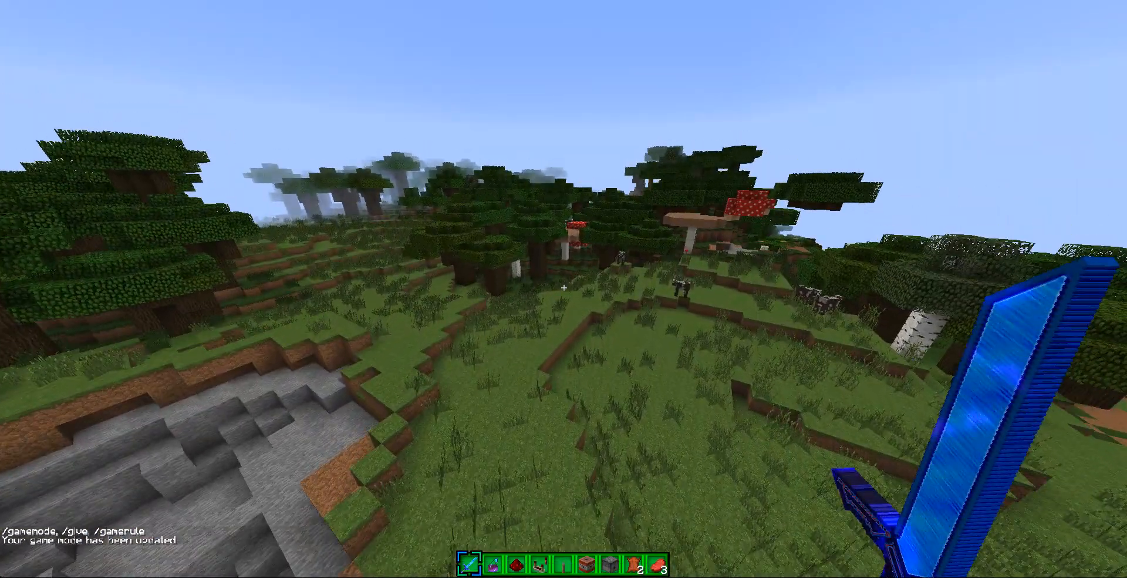
{"action": "type", "text": "/gamemo"}
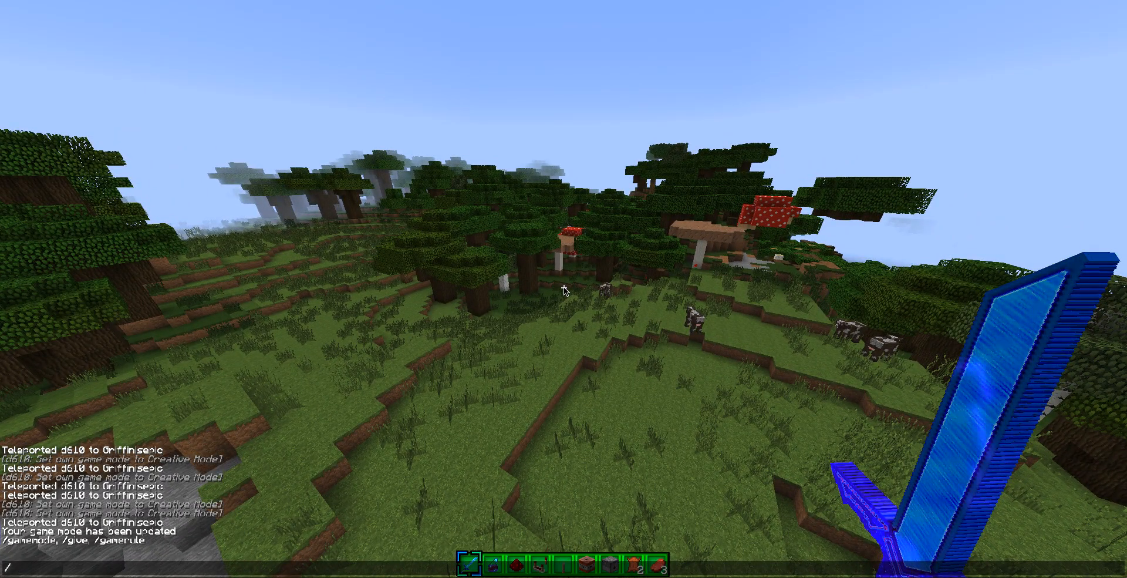
{"action": "type", "text": "/tp d610 Griffinisepic"}
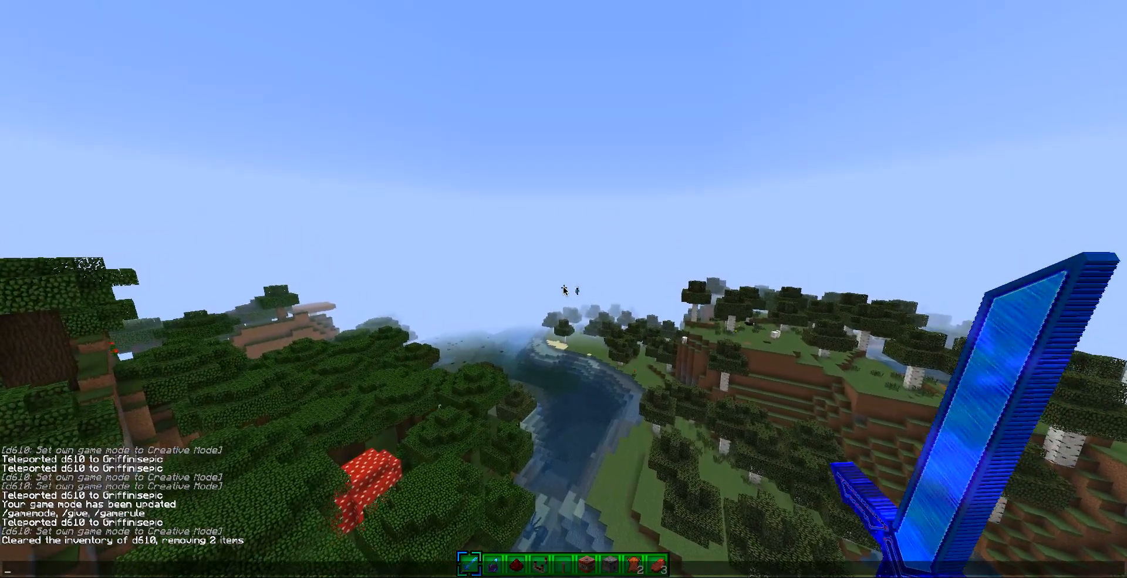
{"action": "type", "text": "/tp d610 Griffinisepic"}
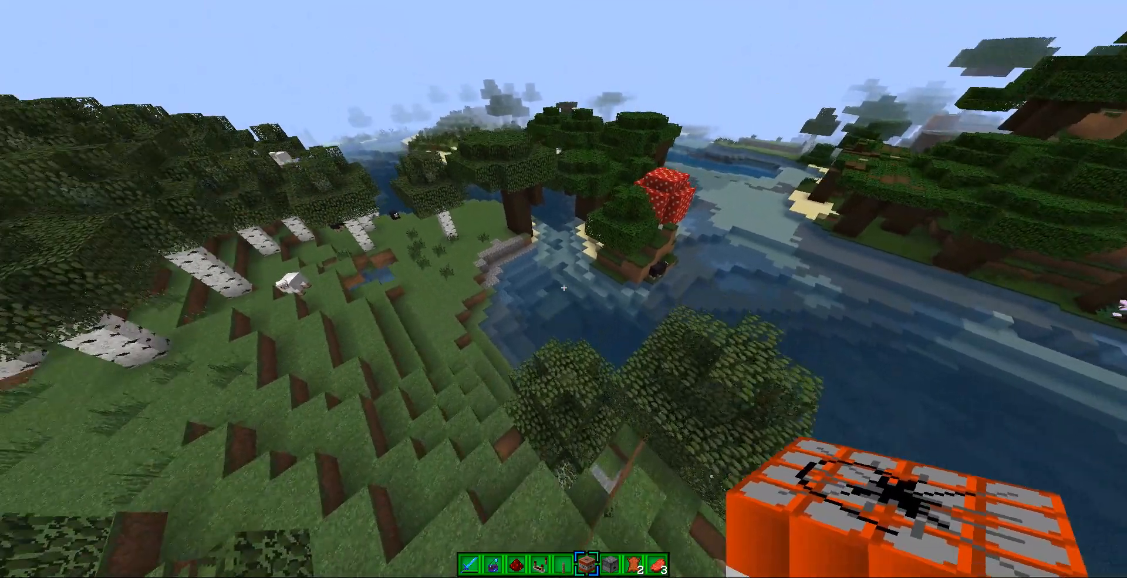
Run /kill @a so everyone, including yourself, dies.
{"action": "key", "text": "t"}
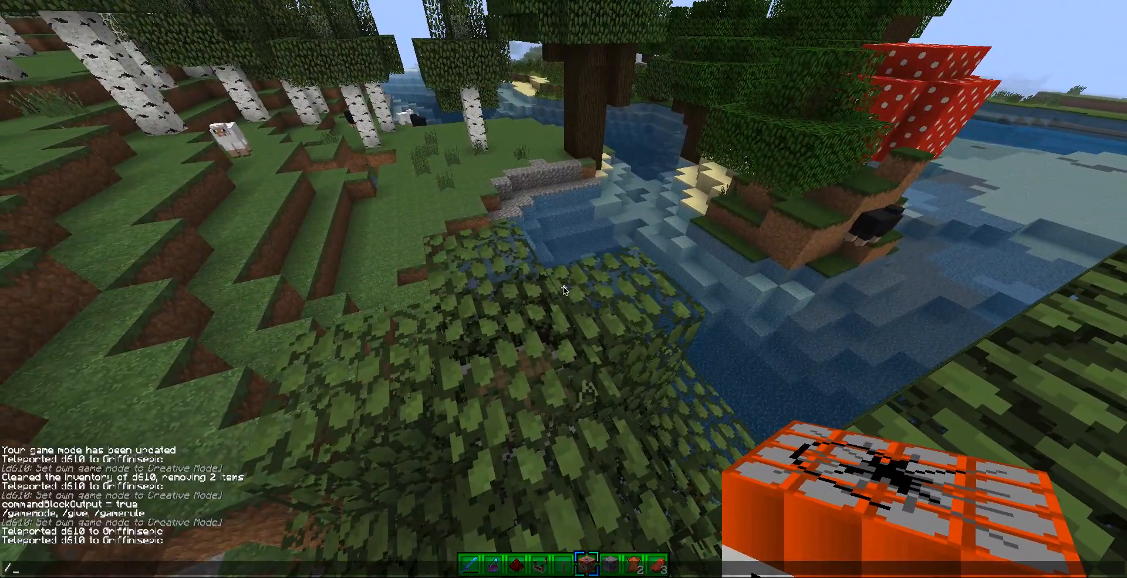
{"action": "type", "text": "kill"}
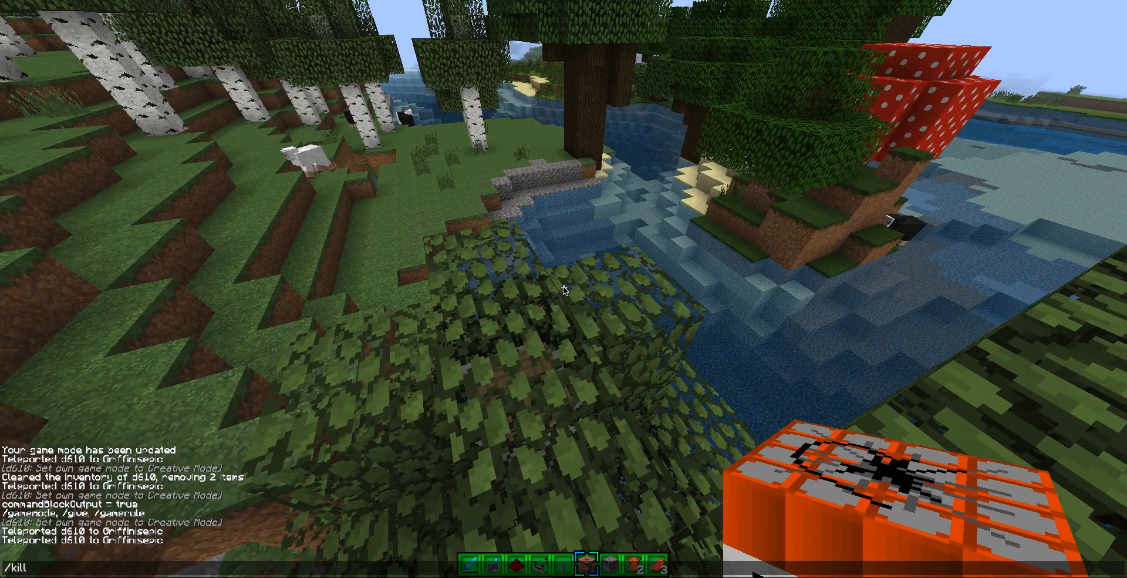
{"action": "type", "text": "d"}
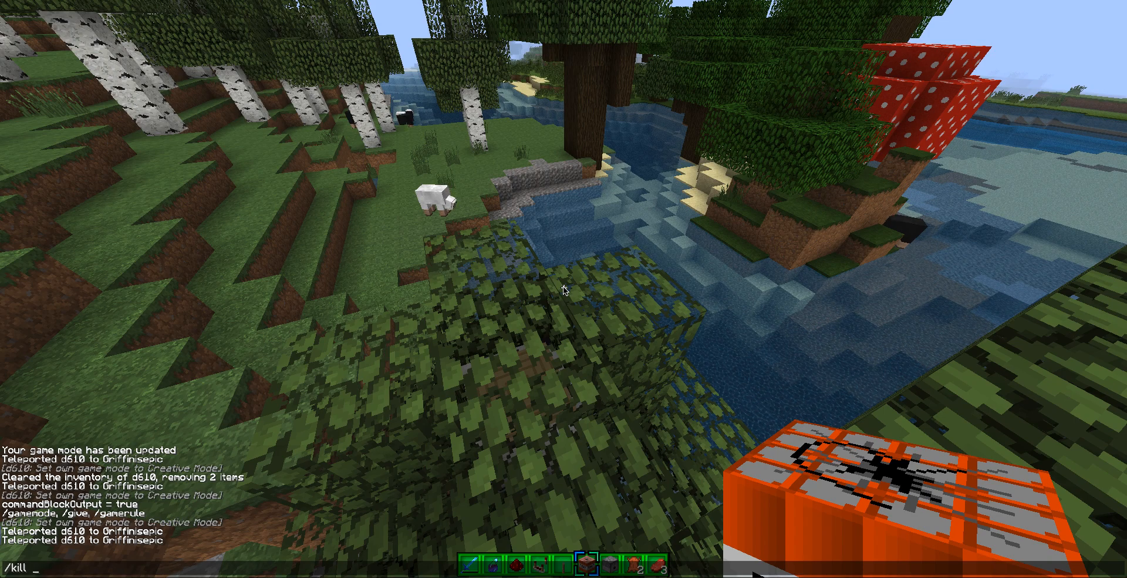
{"action": "type", "text": "@a"}
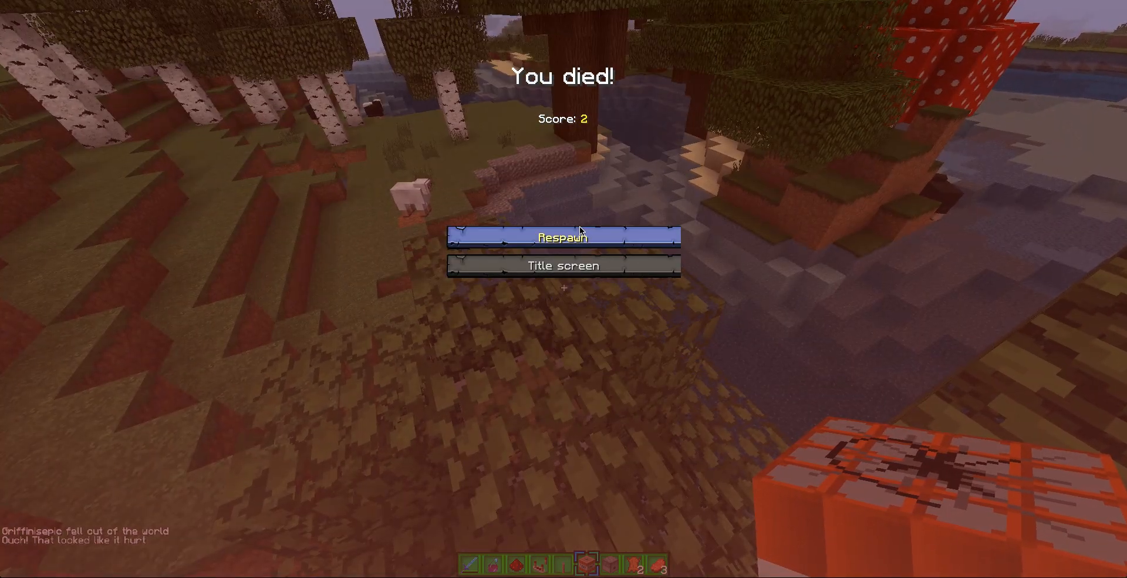
Respawn and run /kill @a again from the birch forest.
{"action": "left_click", "coordinate": [564, 237]}
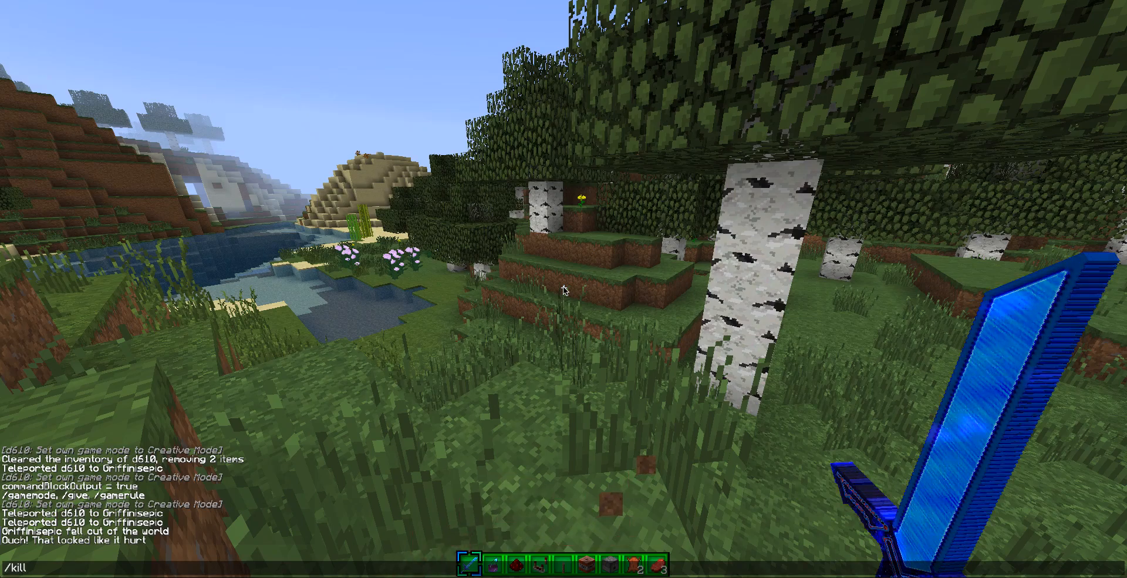
{"action": "type", "text": "@"}
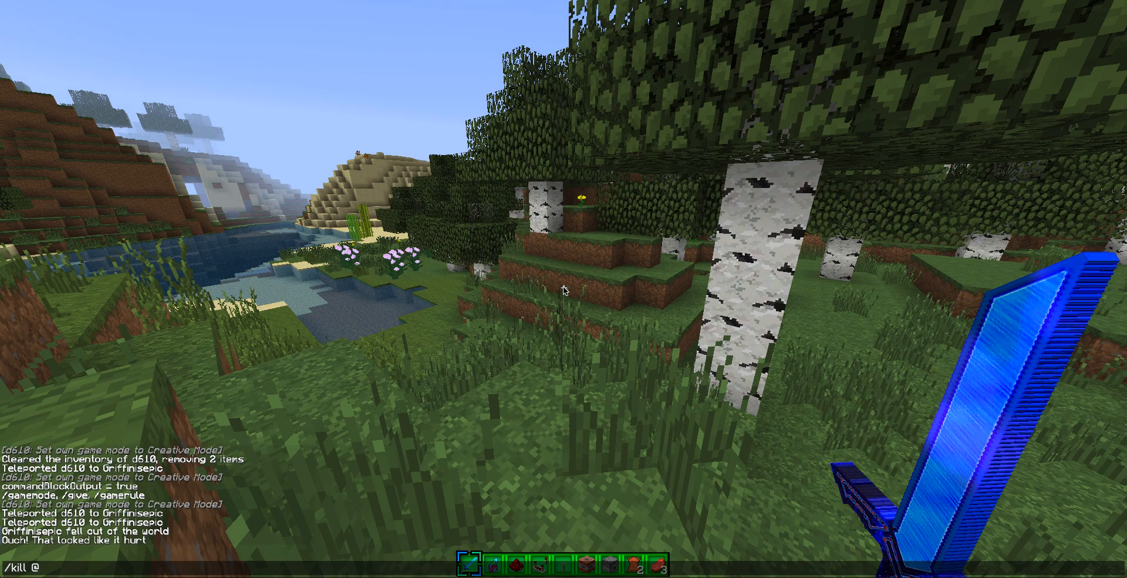
{"action": "type", "text": "a"}
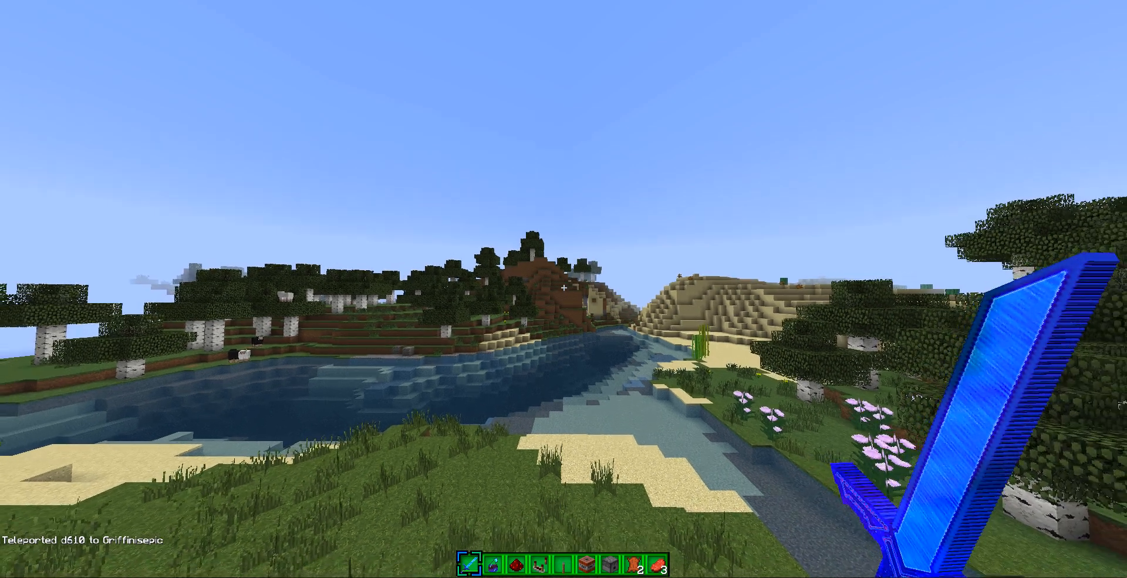
{"action": "key", "text": "e"}
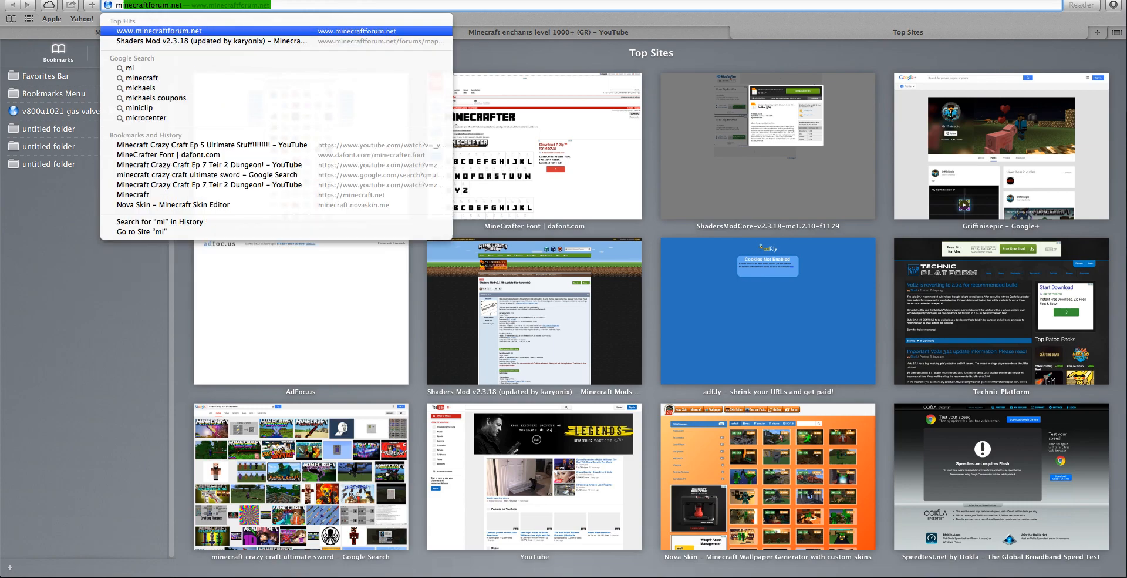
Look up the Minecraft Wiki Status effect page and scroll to the list of effect IDs.
{"action": "type", "text": "minaecraft b"}
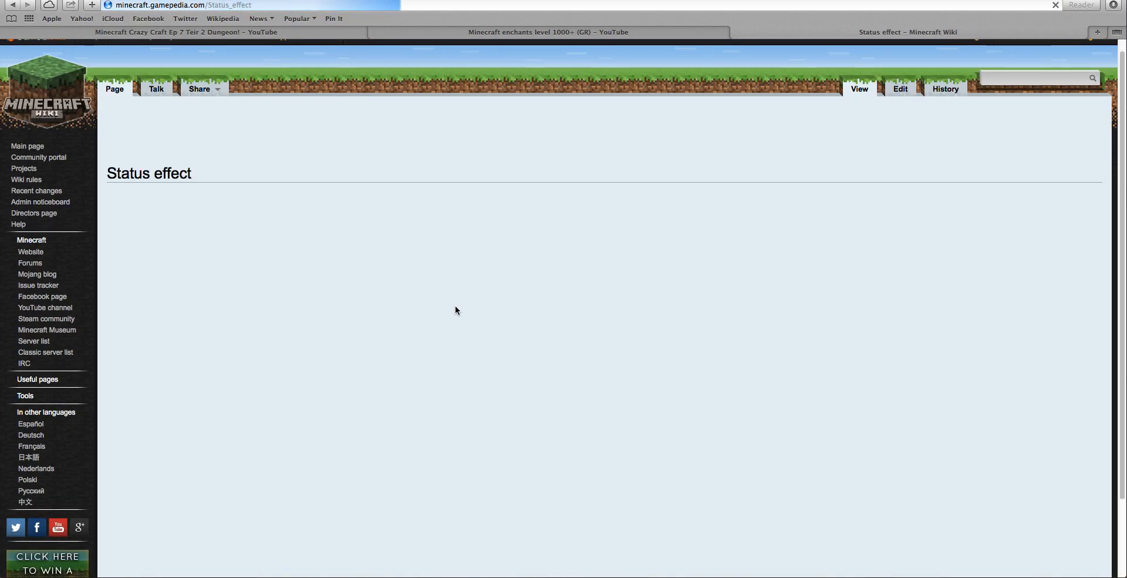
{"action": "scroll", "scroll_direction": "down", "scroll_amount": 3}
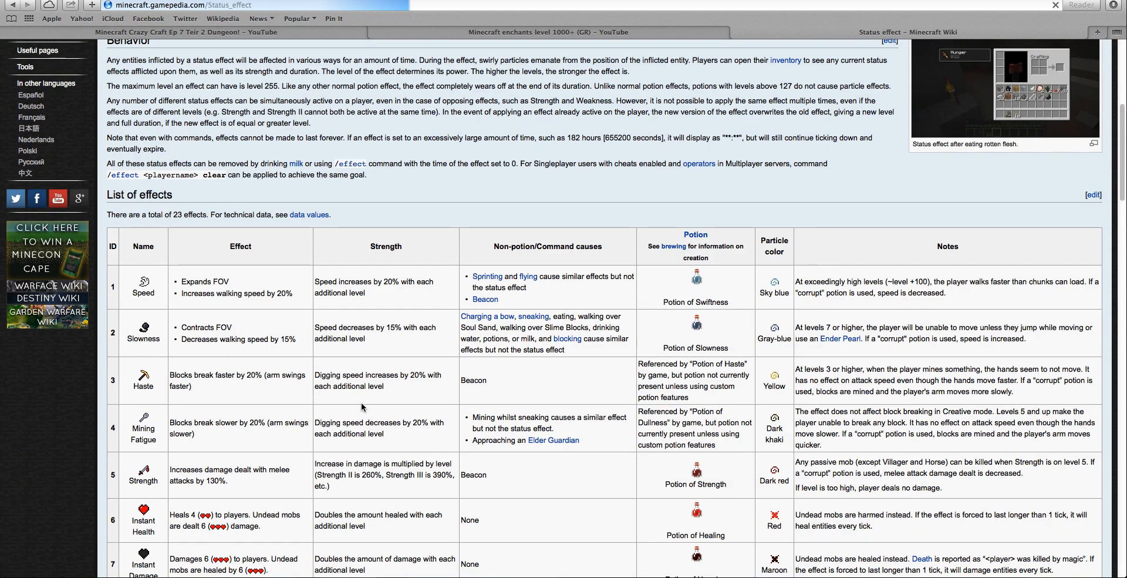
{"action": "scroll", "scroll_direction": "down", "scroll_amount": 3}
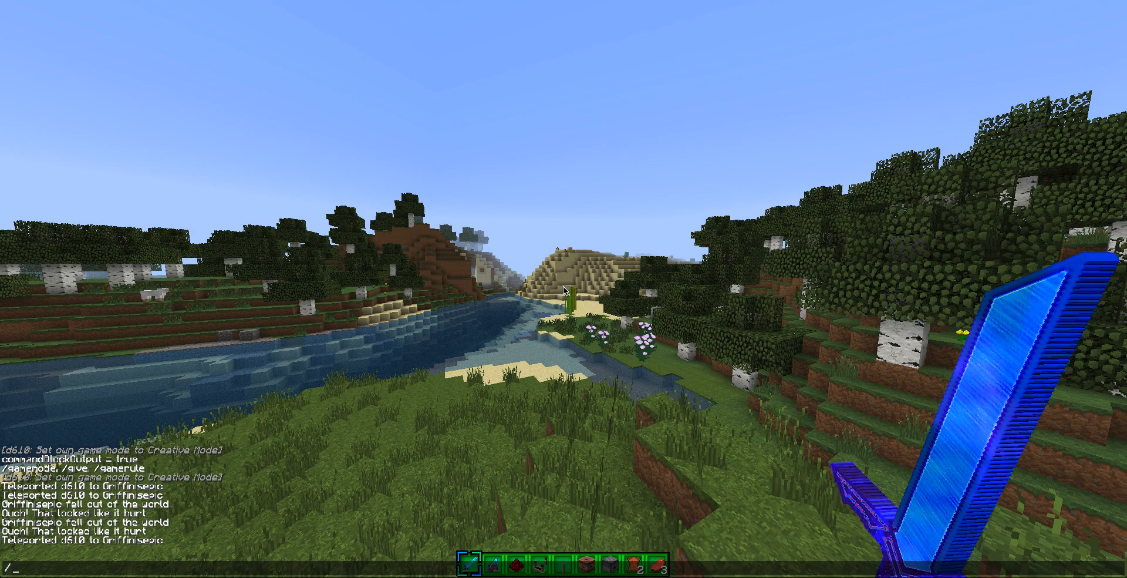
{"action": "type", "text": "effetc"}
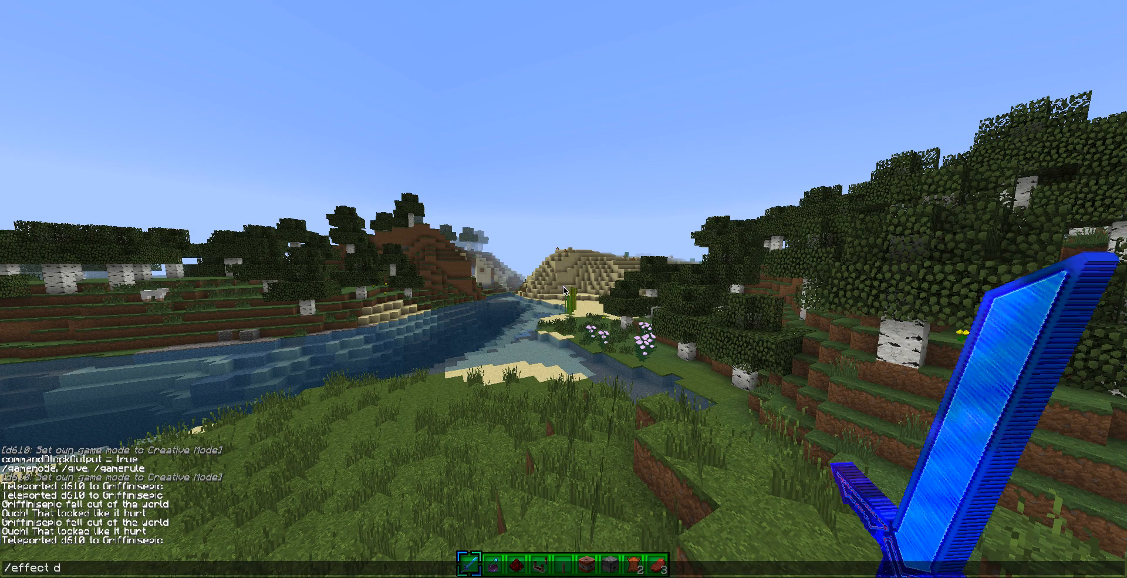
{"action": "type", "text": "610 7 1"}
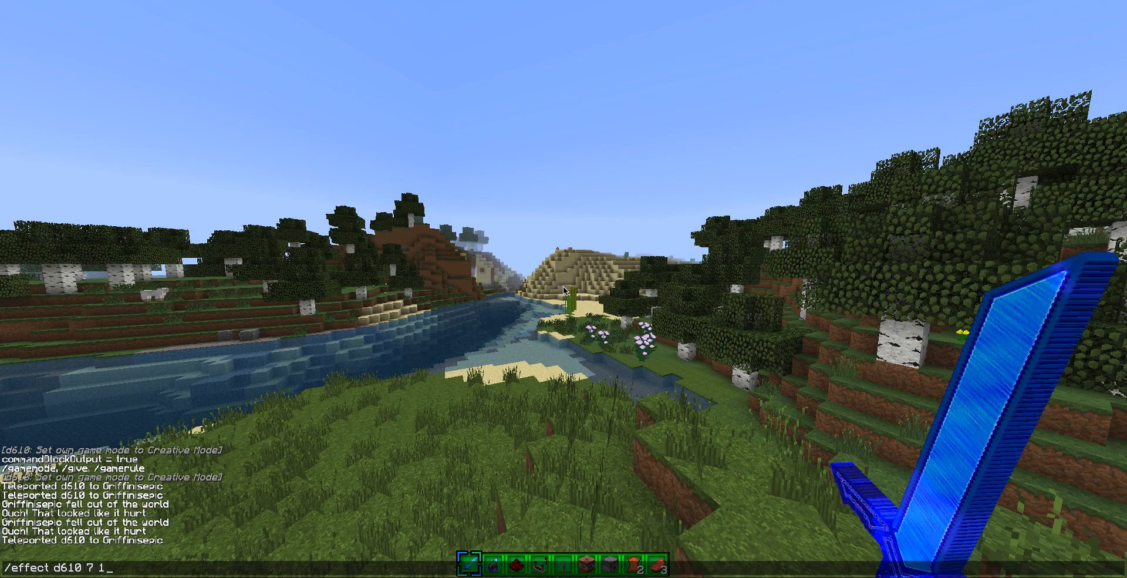
{"action": "type", "text": "00"}
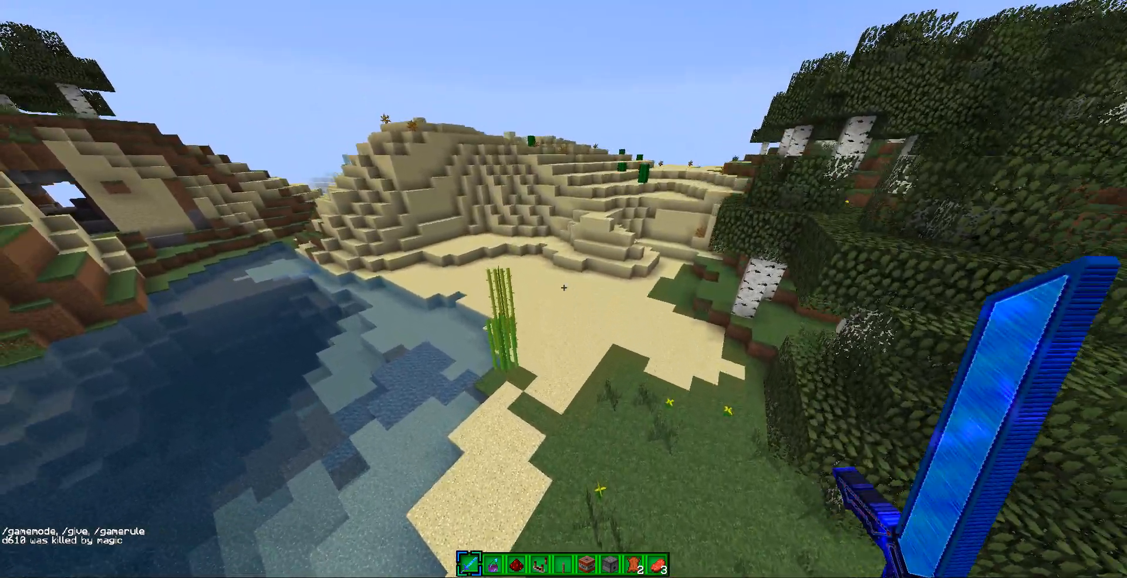
{"action": "mouse_move", "coordinate": [565, 290]}
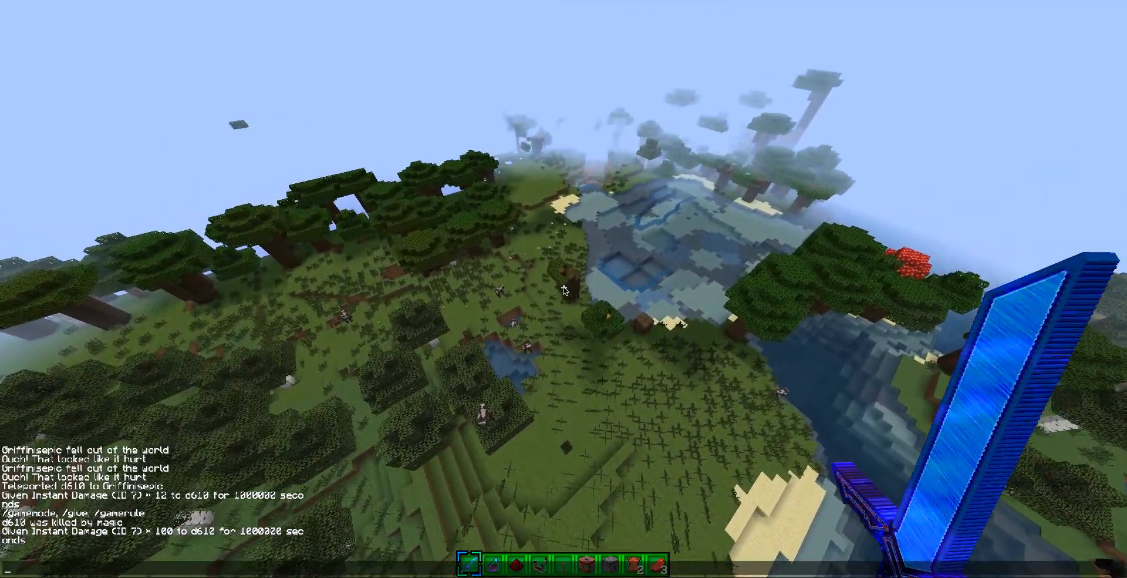
{"action": "type", "text": "/gamemode survival"}
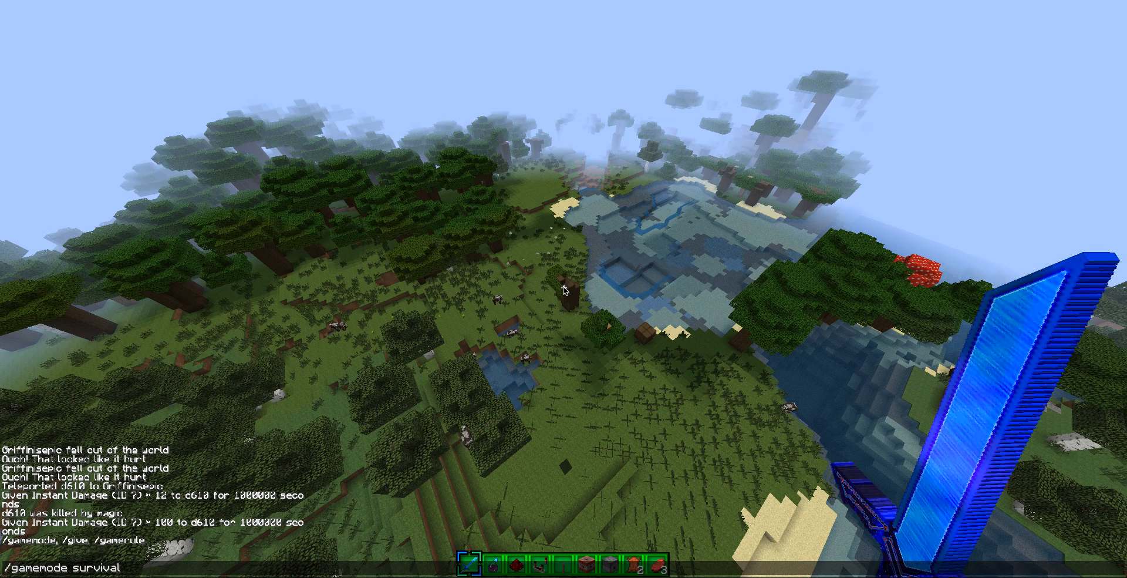
{"action": "type", "text": "Griffinis"}
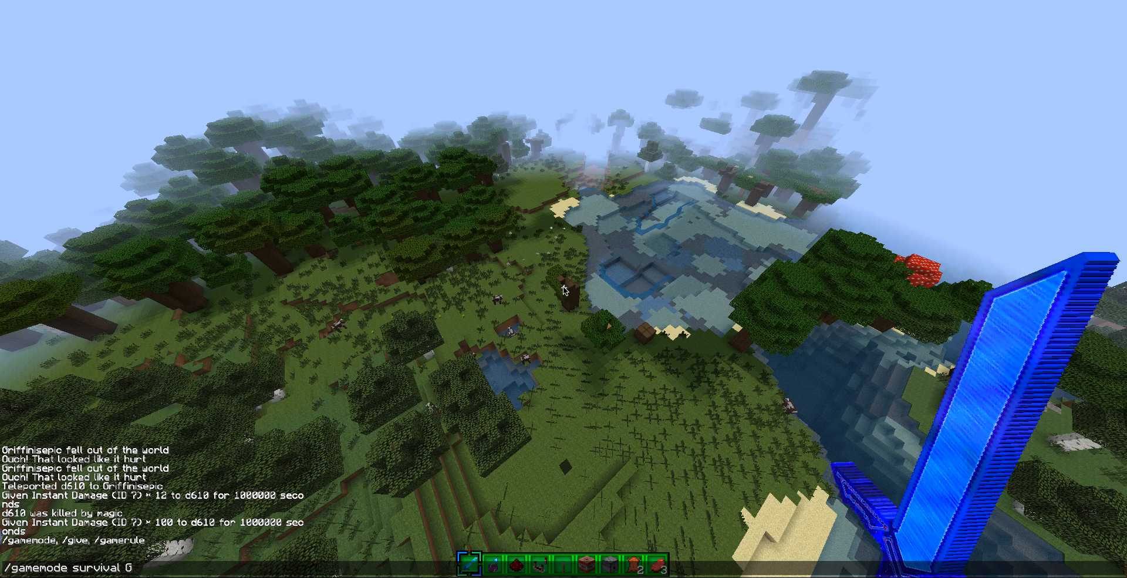
{"action": "type", "text": "_"}
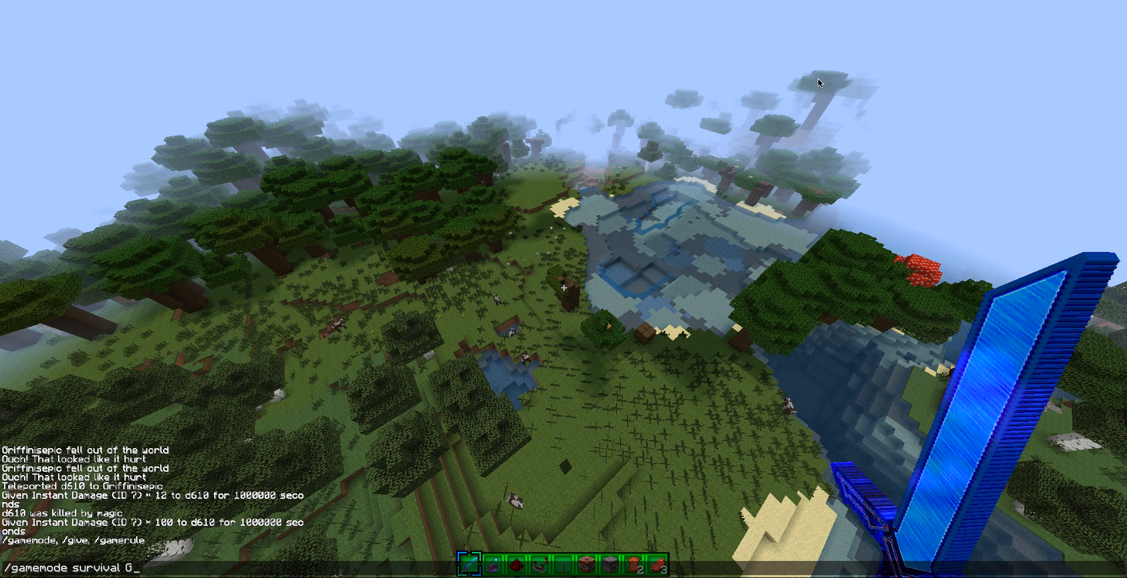
{"action": "key", "text": "F12"}
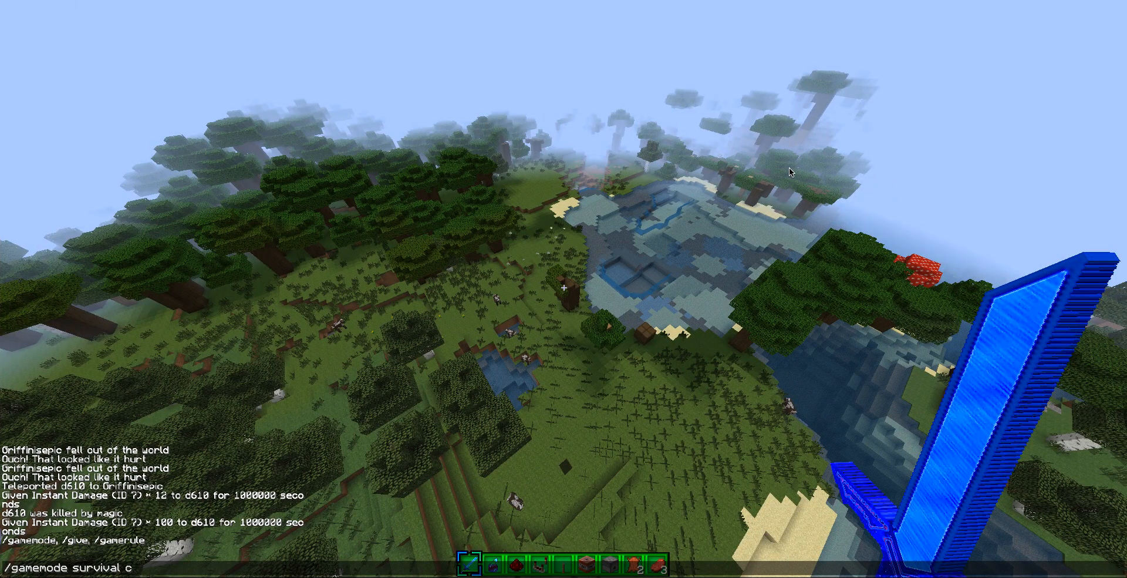
{"action": "key", "text": "BackSpace"}
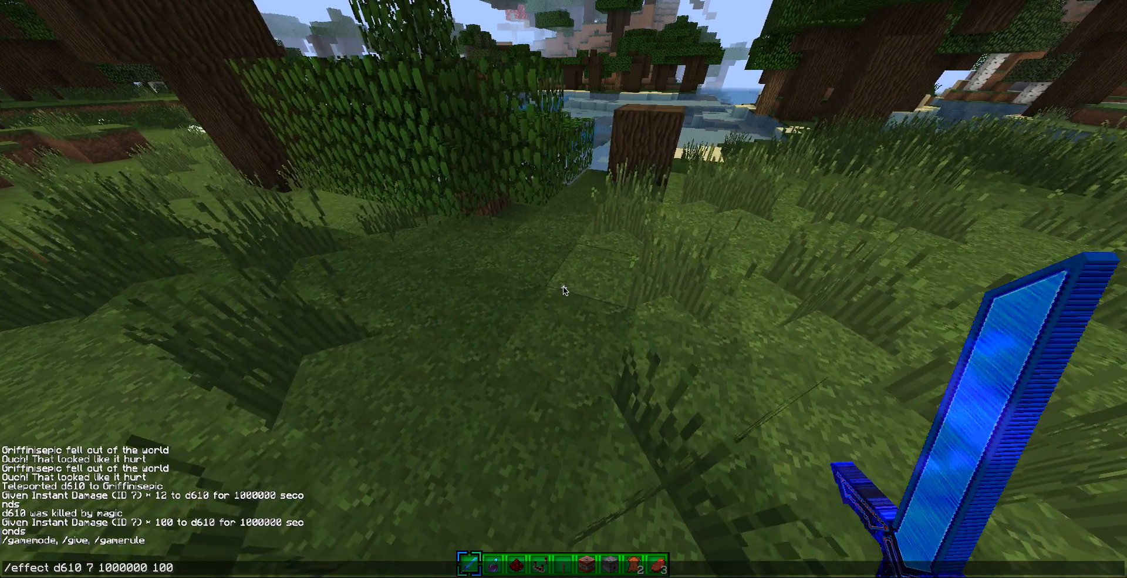
Put d610 in creative mode and give them Blindness 13 for 1000000 seconds.
{"action": "type", "text": "/gamemode creative d610"}
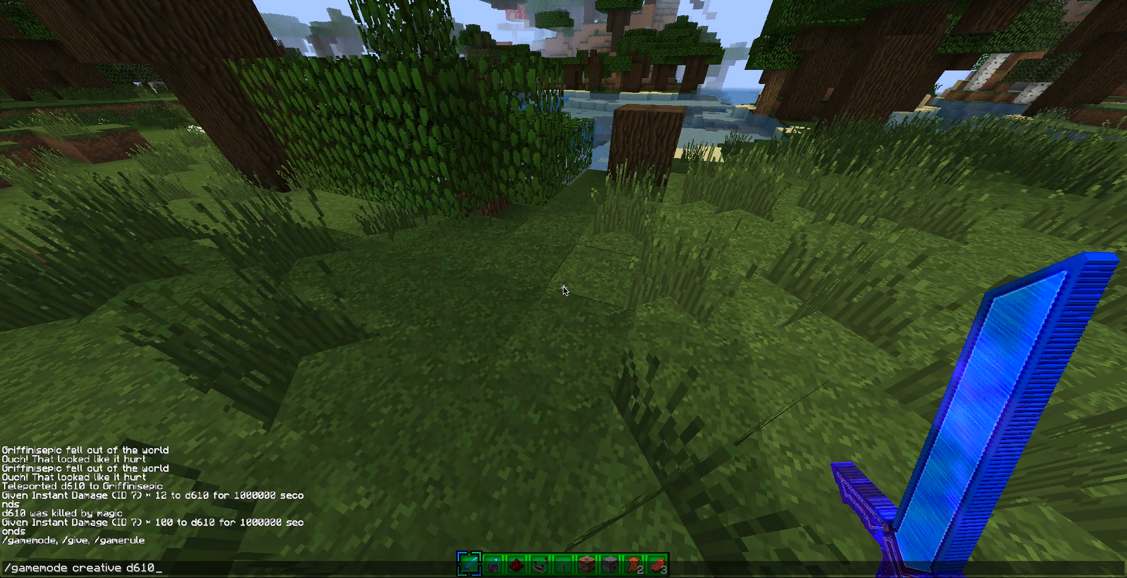
{"action": "type", "text": "/effect"}
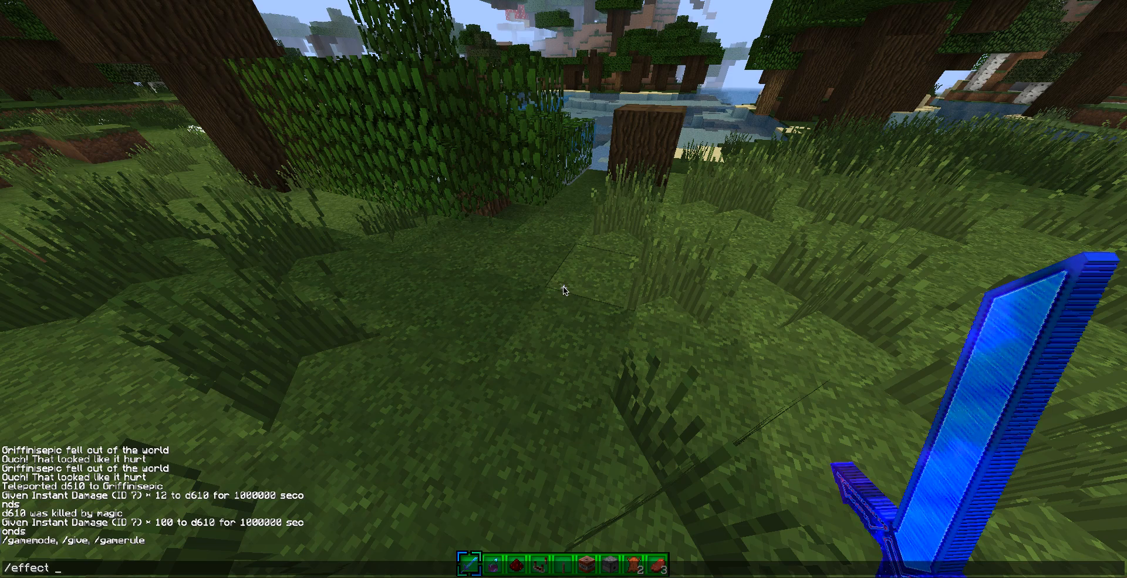
{"action": "type", "text": "d610 15 10000"}
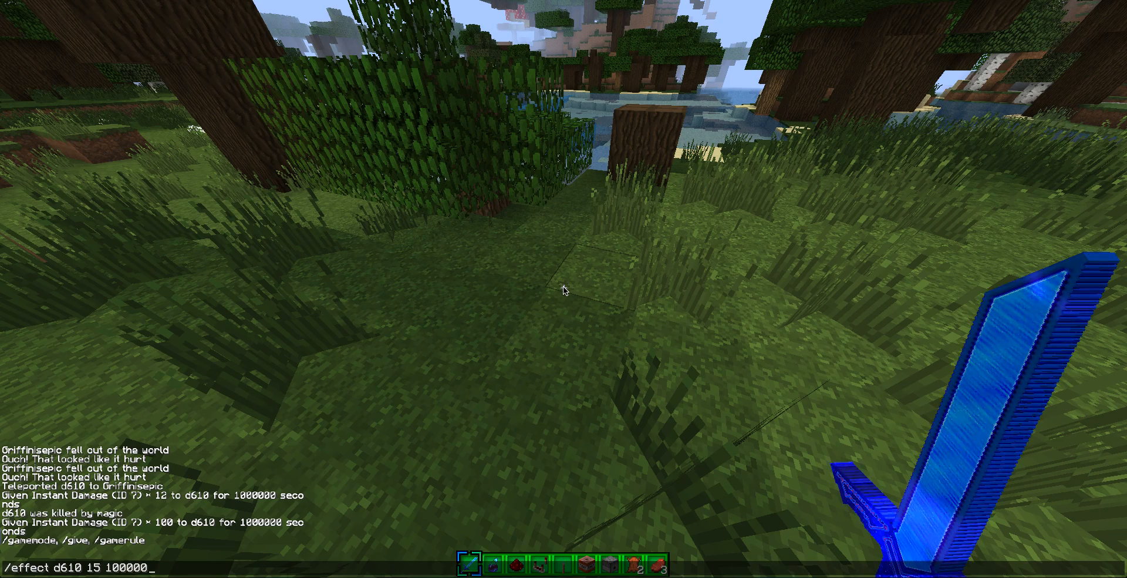
{"action": "type", "text": "0"}
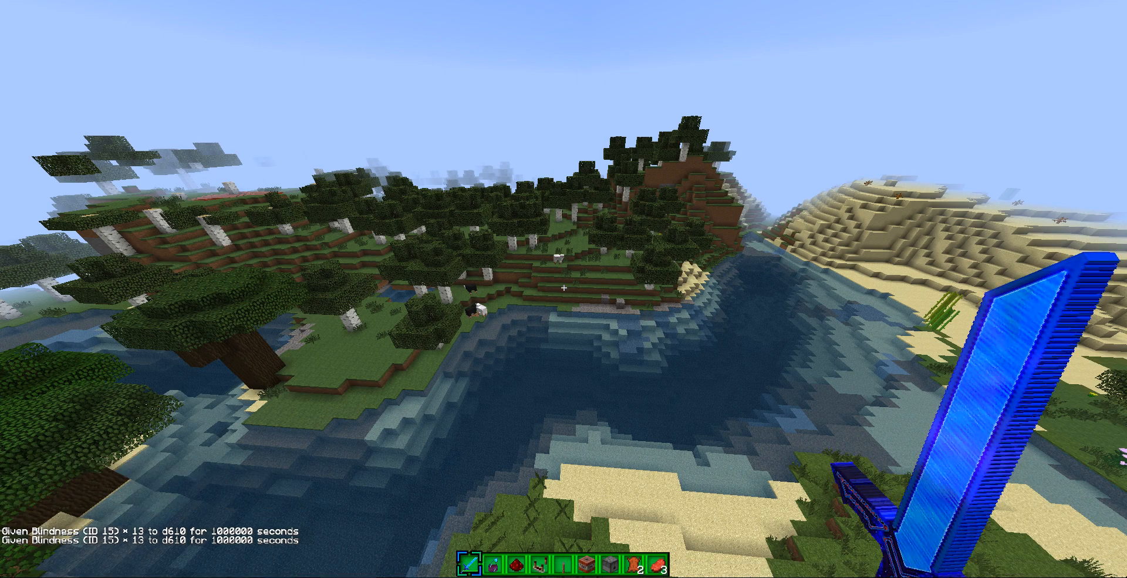
Blind d610 several more times, then set gamerule commandBlockOutput to false.
{"action": "type", "text": "/effect d610 15 1000000 13"}
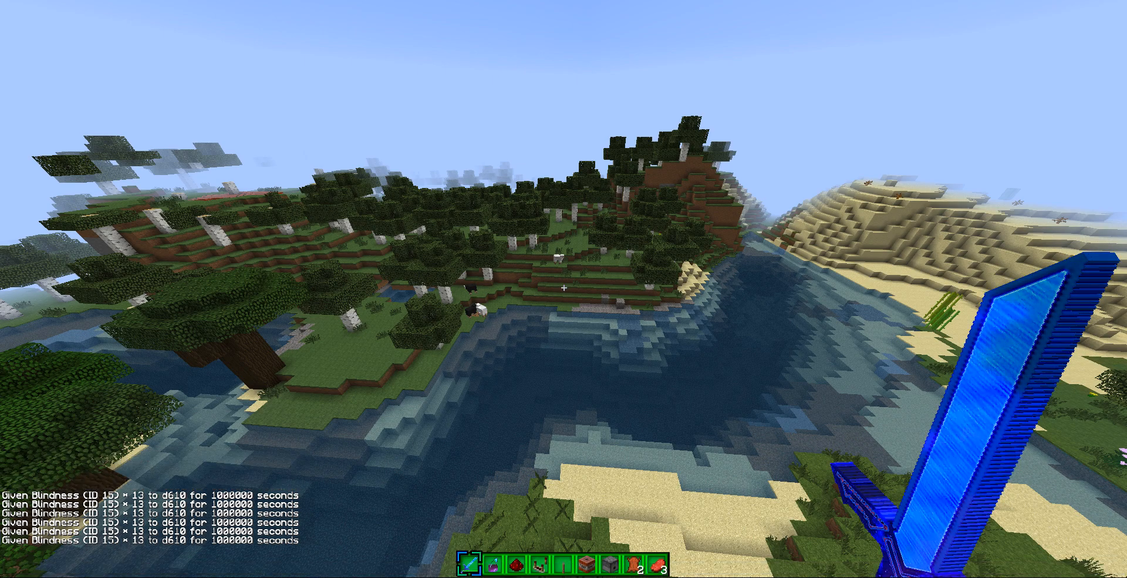
{"action": "type", "text": "/effect d610 15 1000000 13\\"}
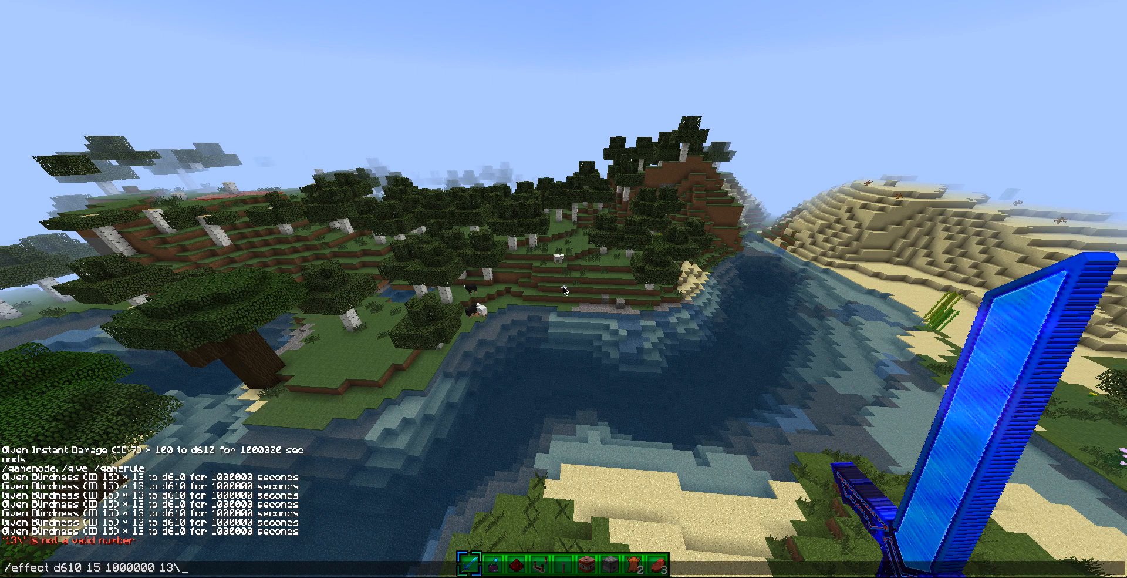
{"action": "key", "text": "Enter"}
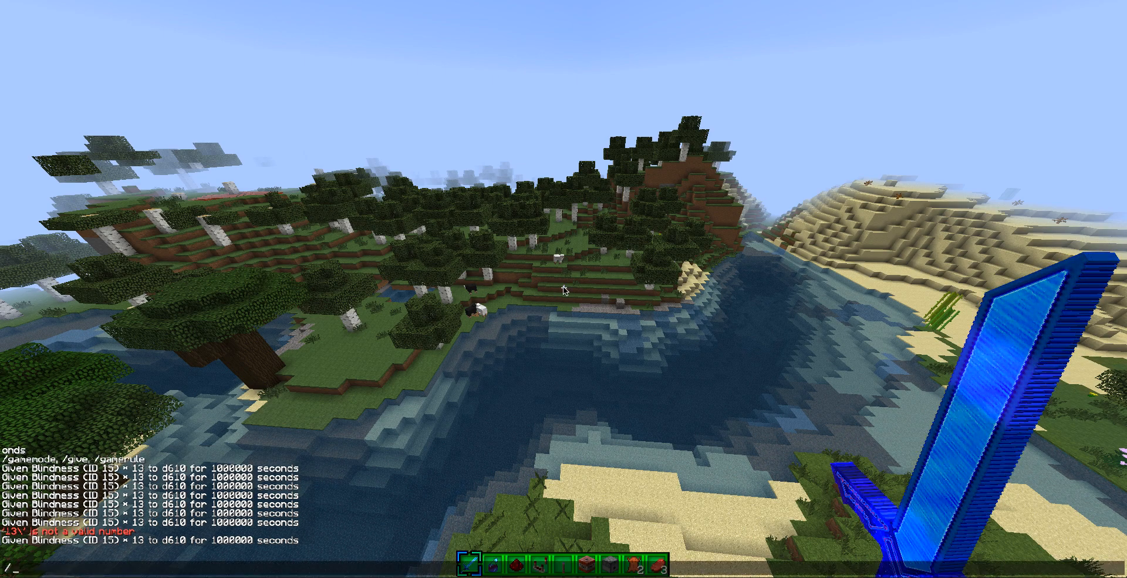
{"action": "type", "text": "/gamerule commandBlockOutput"}
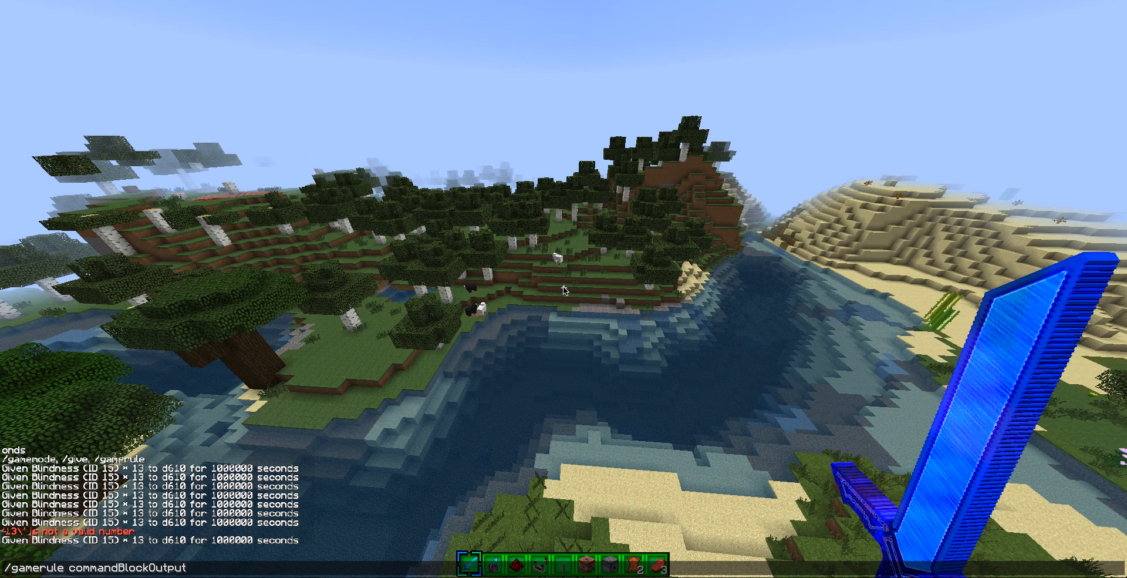
{"action": "type", "text": "false"}
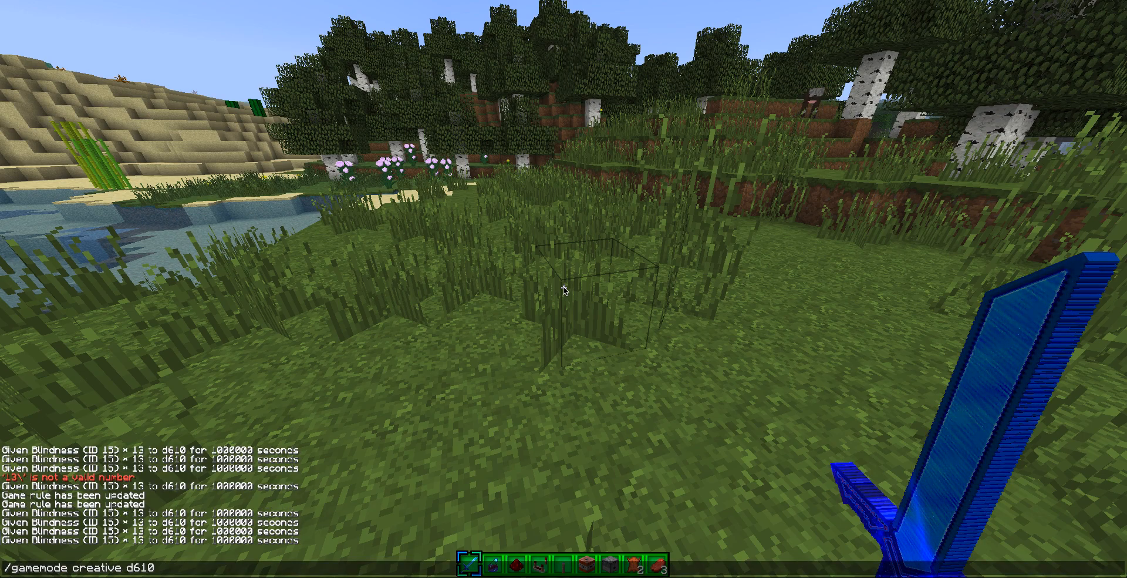
Kill d610 with /effect instant damage, then switch d610 back to survival gamemode.
{"action": "type", "text": "/effect d610 7 1000000 100"}
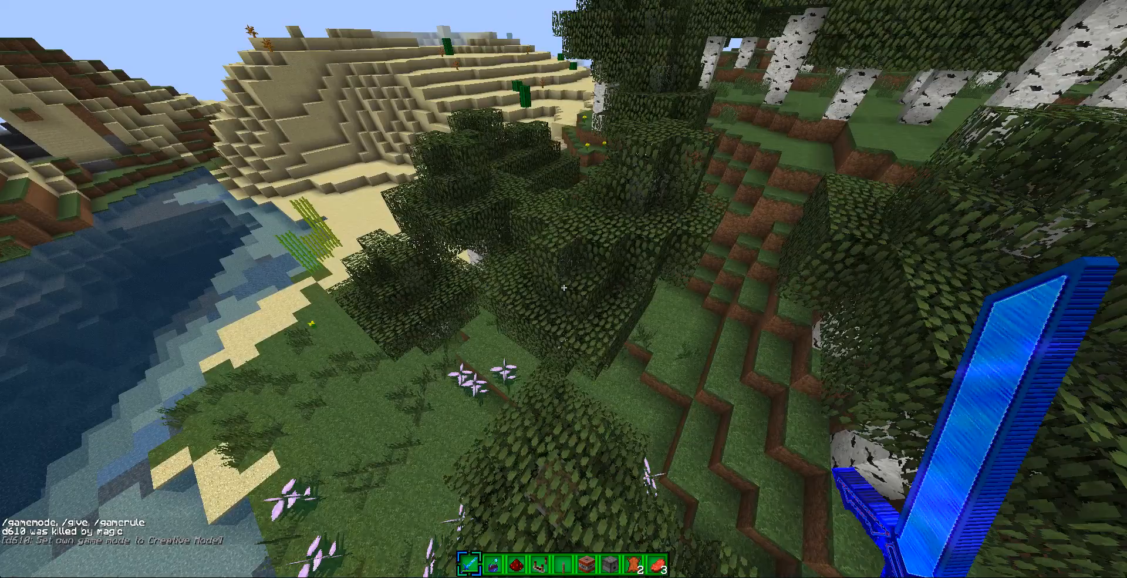
{"action": "mouse_move", "coordinate": [565, 286]}
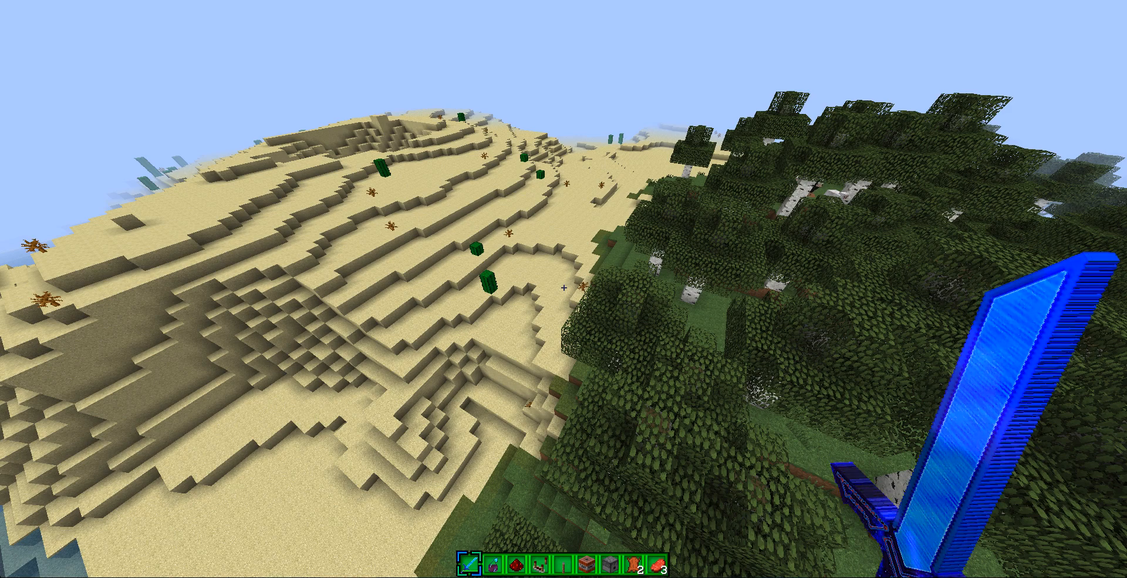
{"action": "type", "text": "/gamemode survival d610"}
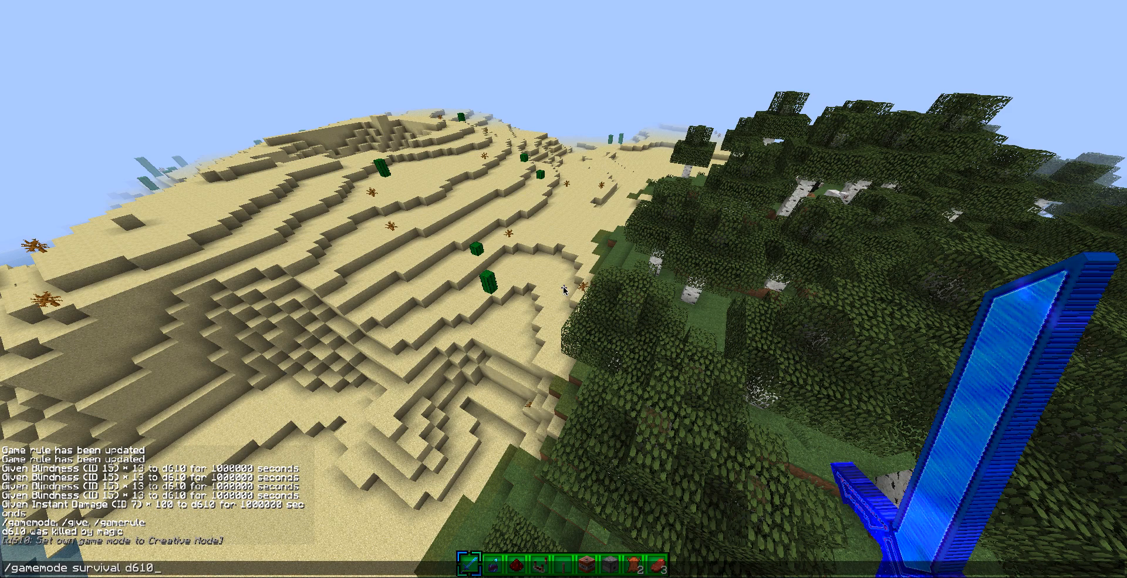
{"action": "key", "text": "Enter"}
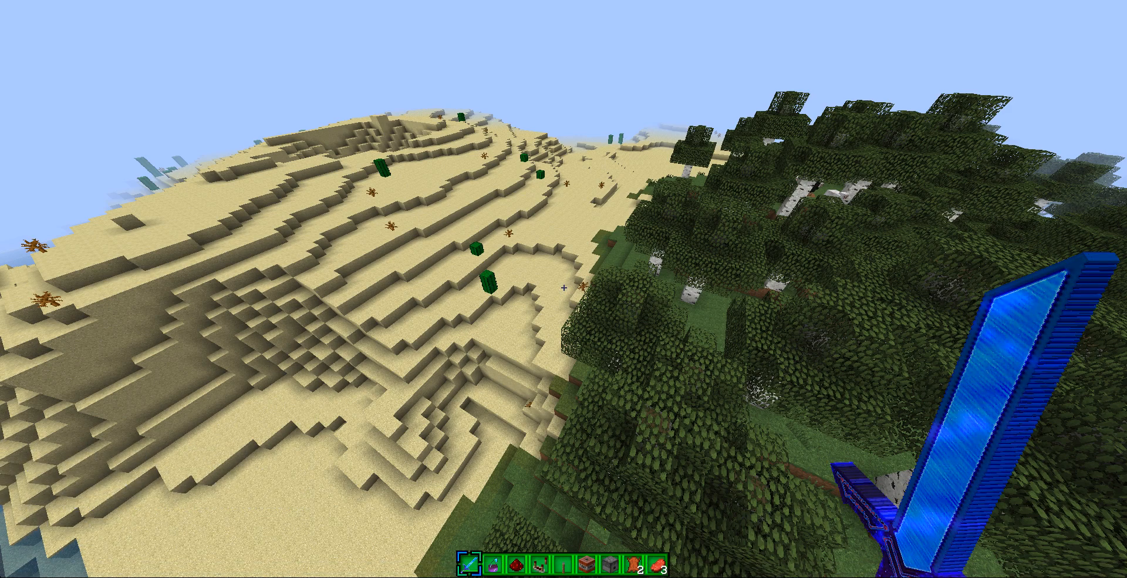